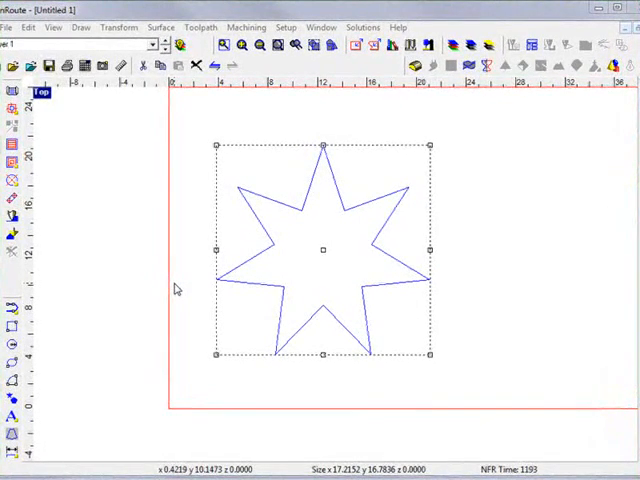
{"action": "mouse_move", "coordinate": [272, 250]}
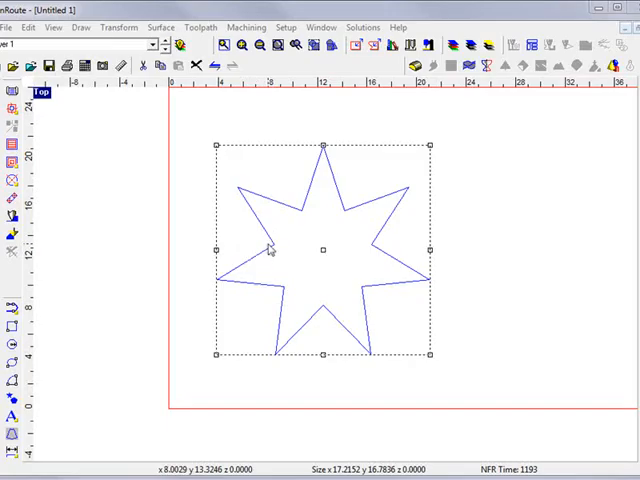
{"action": "mouse_move", "coordinate": [230, 234]}
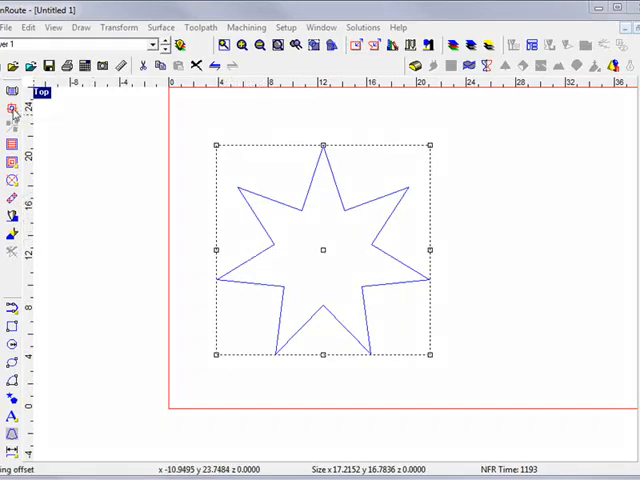
Step: Create a router offset toolpath around the star with a 3/8" End Mill rough pass at 0.76 depth
{"action": "left_click", "coordinate": [11, 107]}
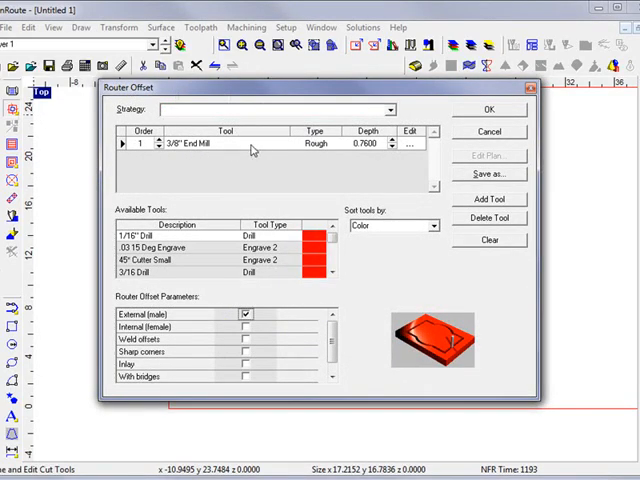
{"action": "left_click", "coordinate": [488, 109]}
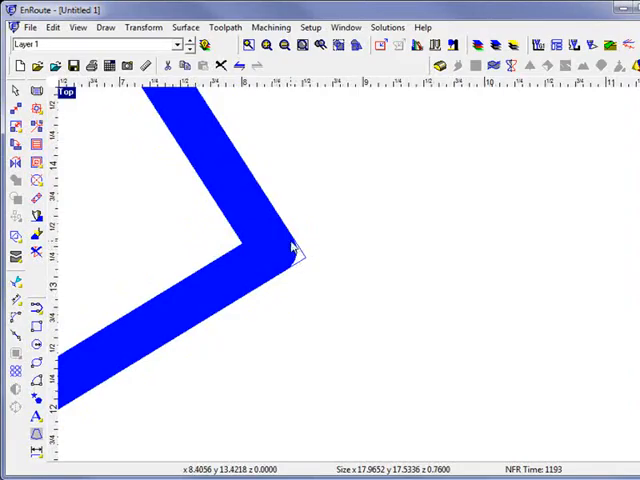
{"action": "mouse_move", "coordinate": [268, 258]}
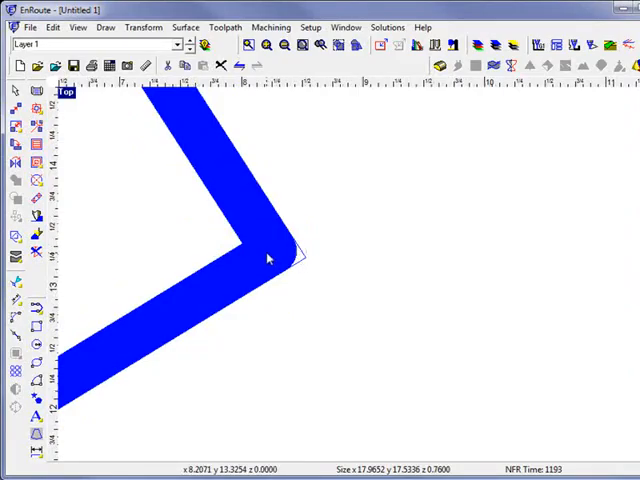
{"action": "mouse_move", "coordinate": [258, 237]}
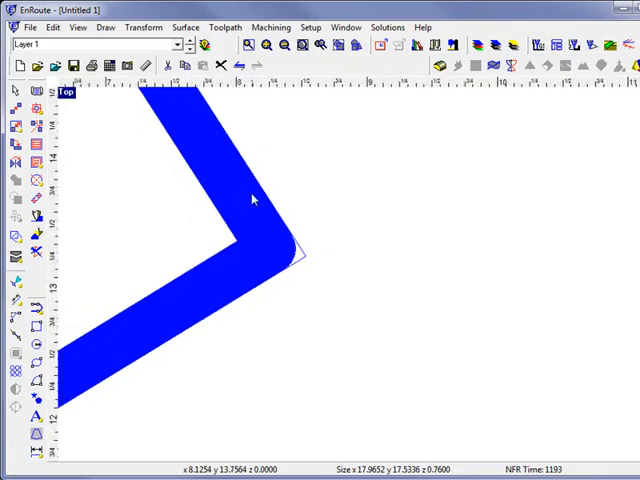
Step: Edit the star's toolpath to add a 1/16" End Mill clean pass and accept the depth warning
{"action": "right_click", "coordinate": [253, 200]}
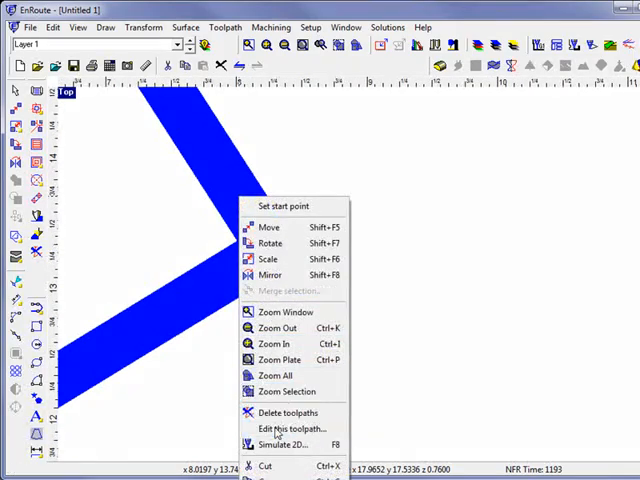
{"action": "left_click", "coordinate": [285, 429]}
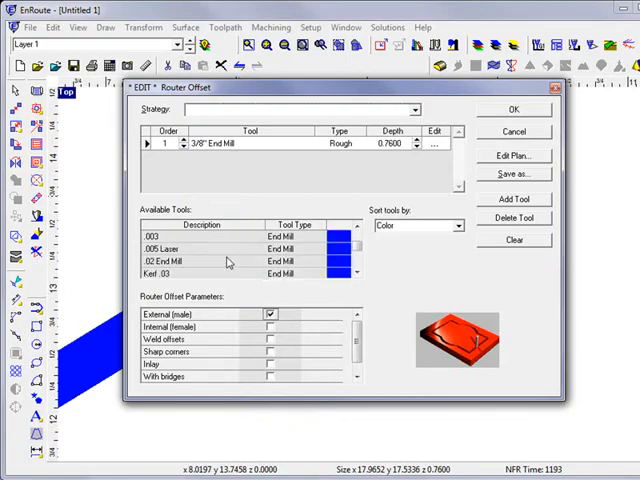
{"action": "scroll", "scroll_direction": "down", "scroll_amount": 3}
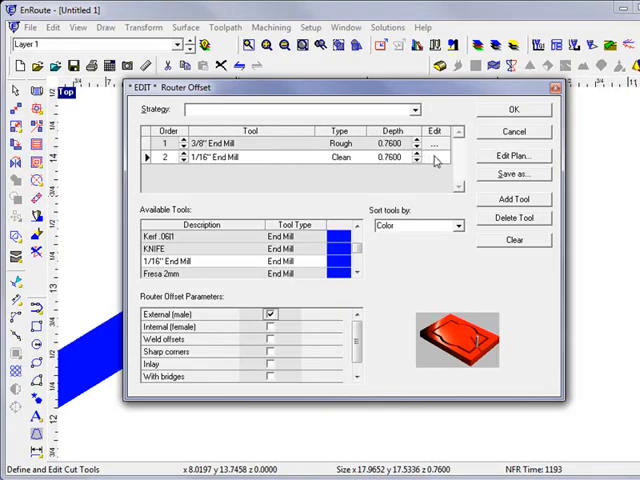
{"action": "left_click", "coordinate": [439, 160]}
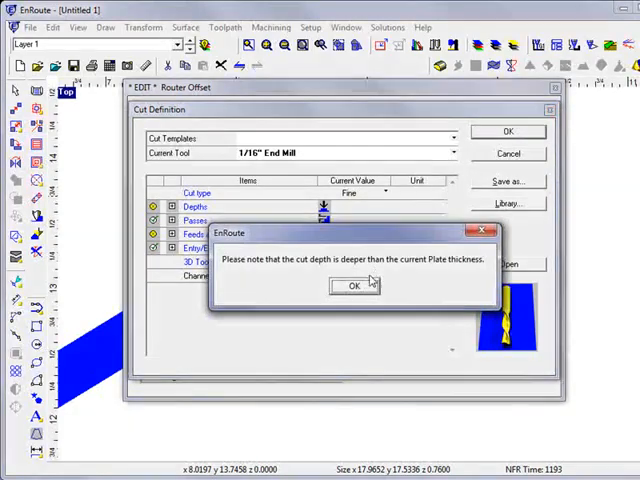
{"action": "left_click", "coordinate": [353, 286]}
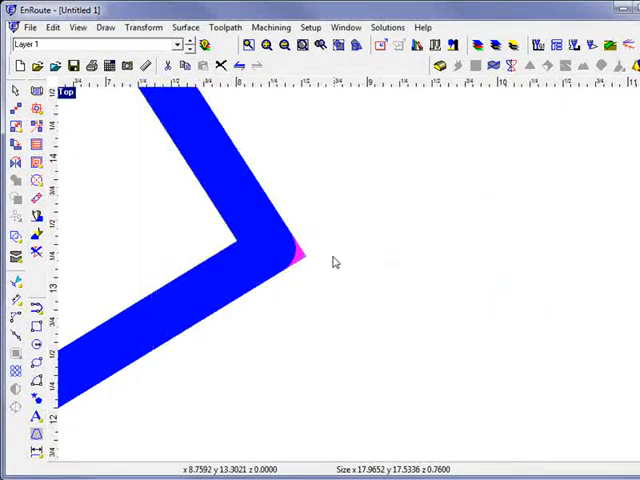